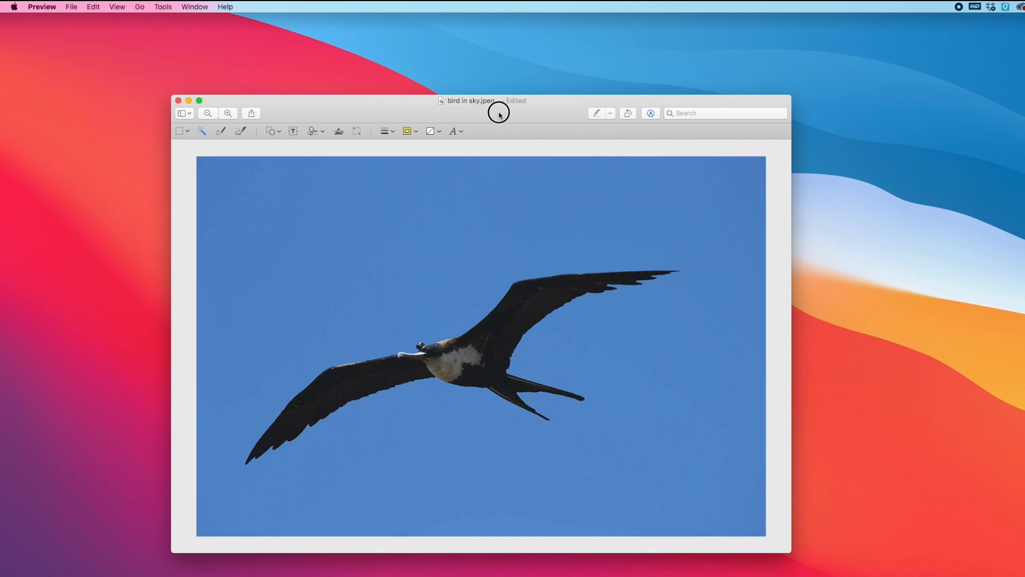
mouse_move(498, 112)
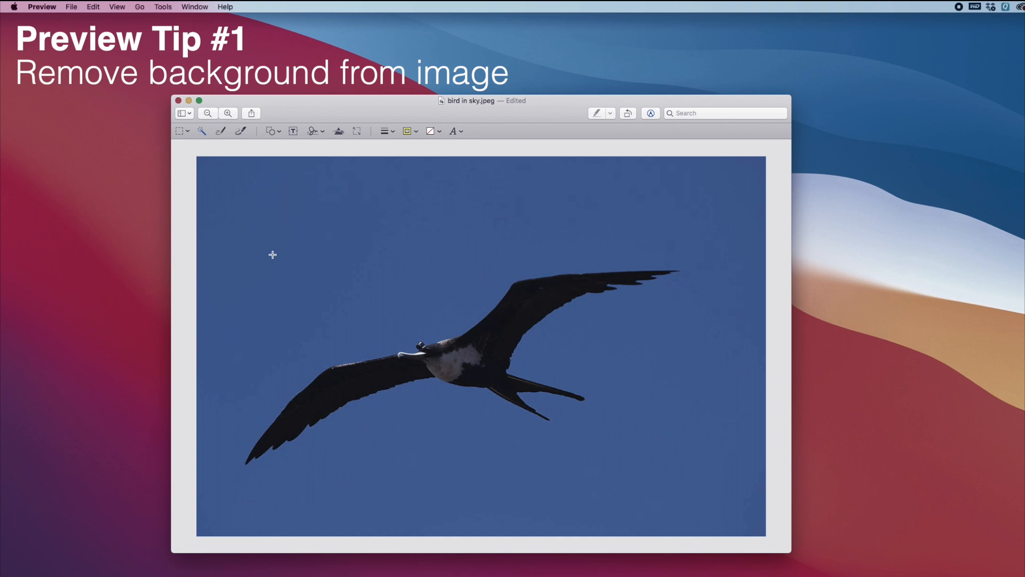
mouse_move(338, 324)
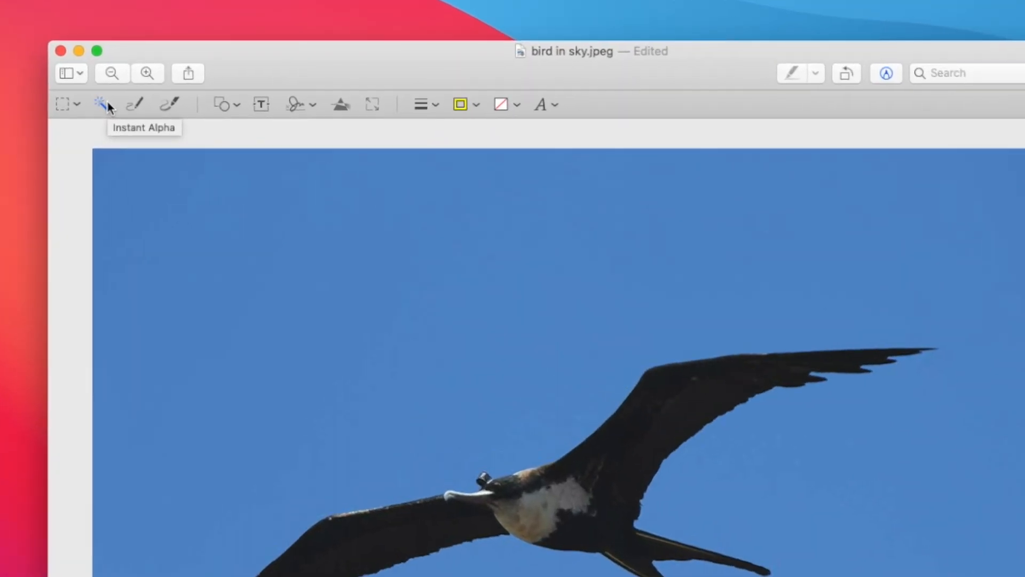
Step: Use Instant Alpha to select the blue sky around the bird, refining along its edges
left_click(885, 73)
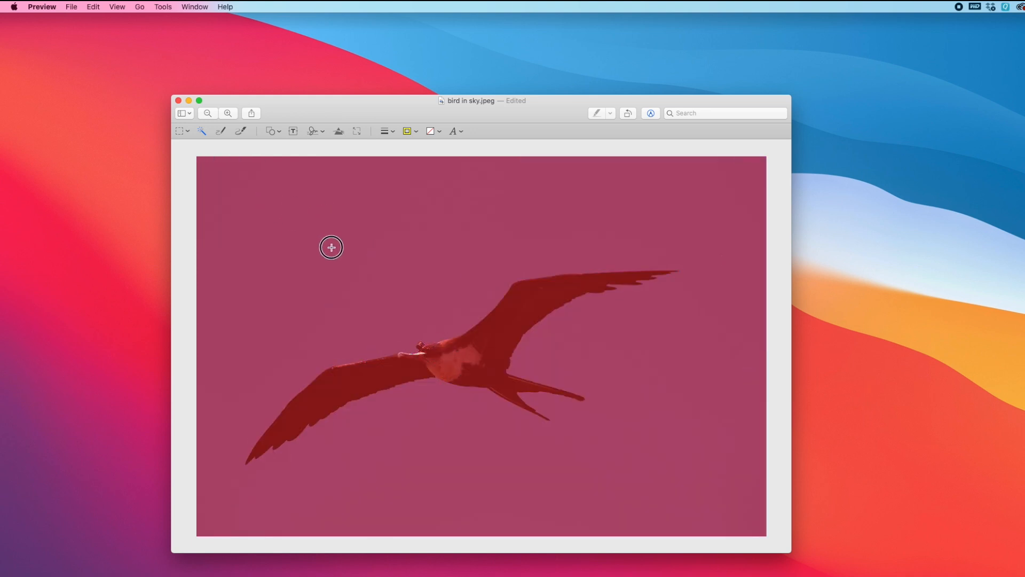
left_click(331, 247)
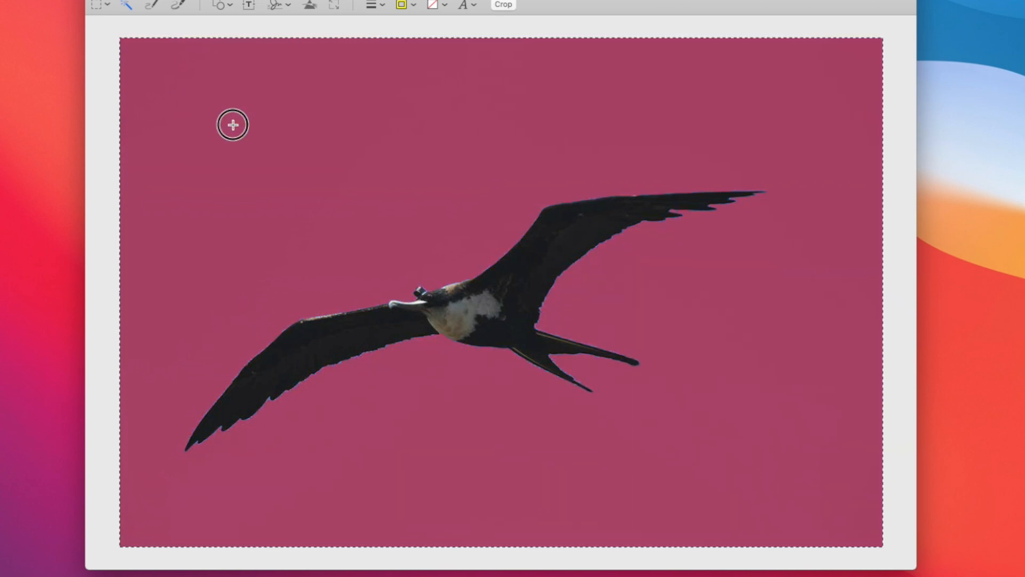
left_click(464, 314)
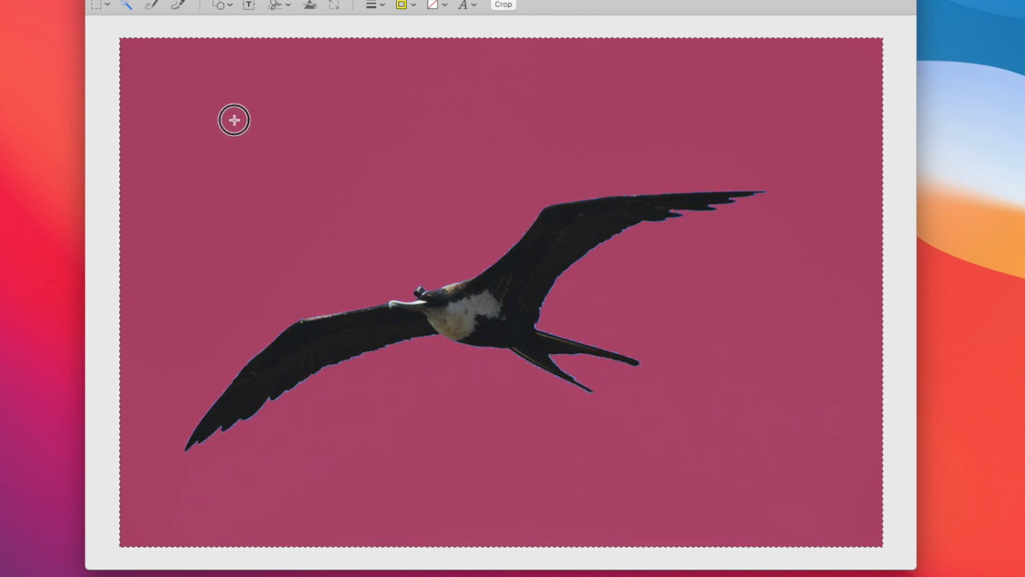
left_click(234, 120)
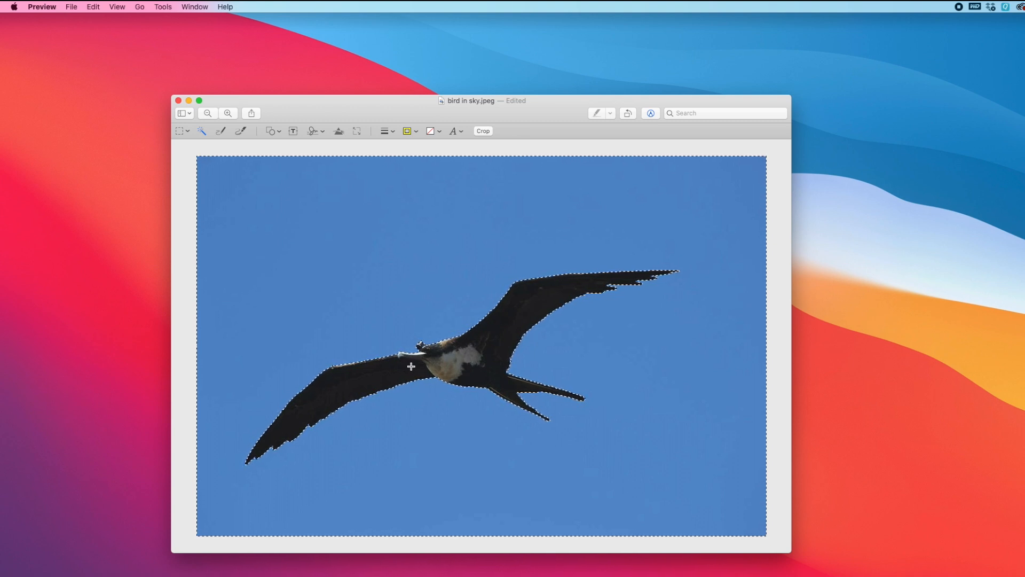
left_click(482, 130)
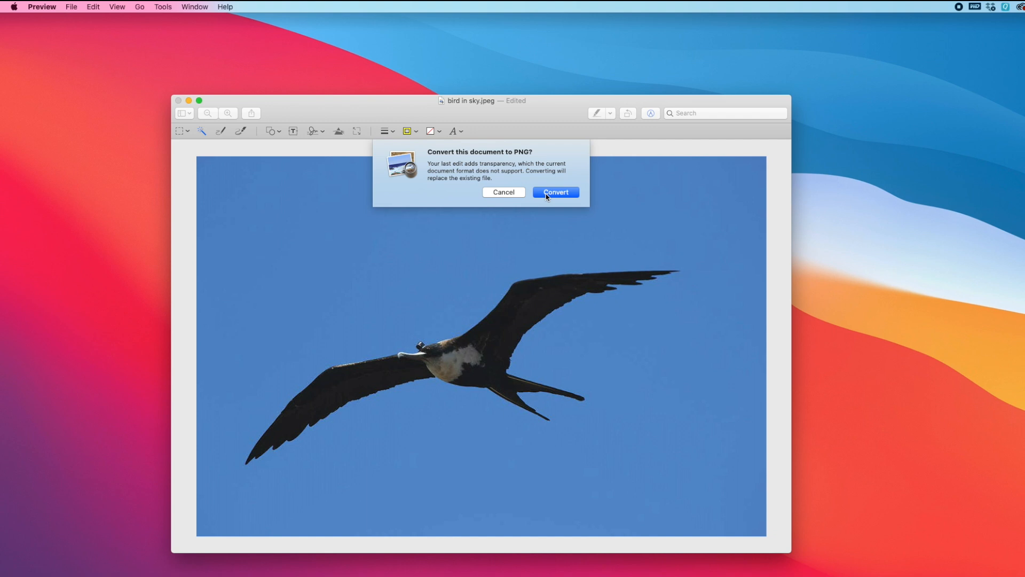
left_click(556, 192)
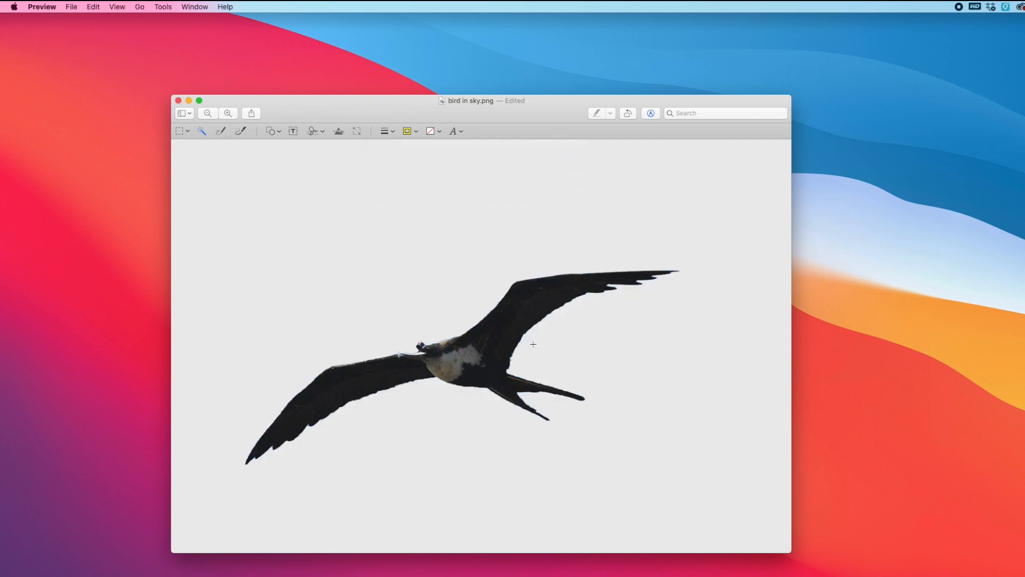
left_click(207, 113)
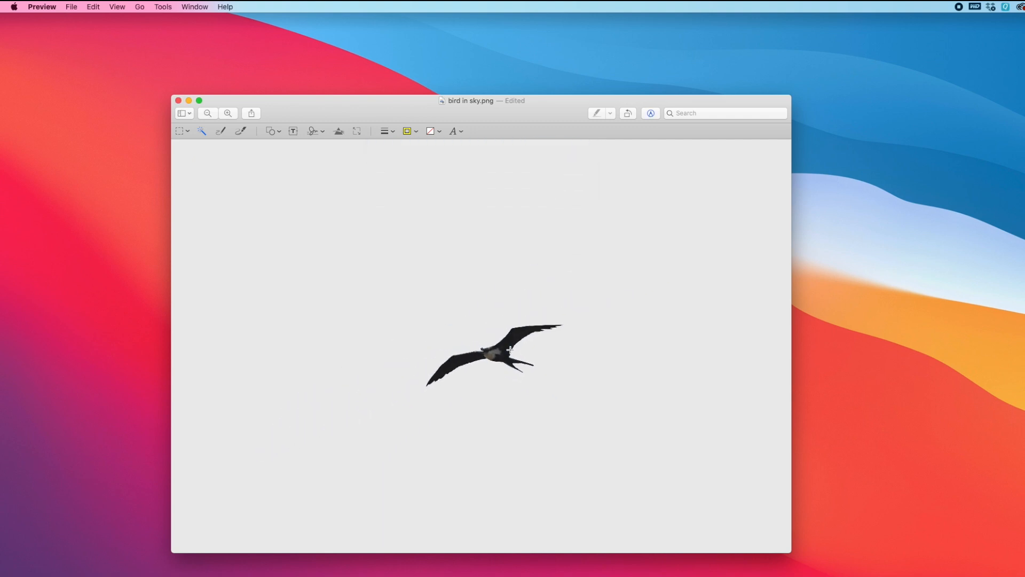
left_click(228, 113)
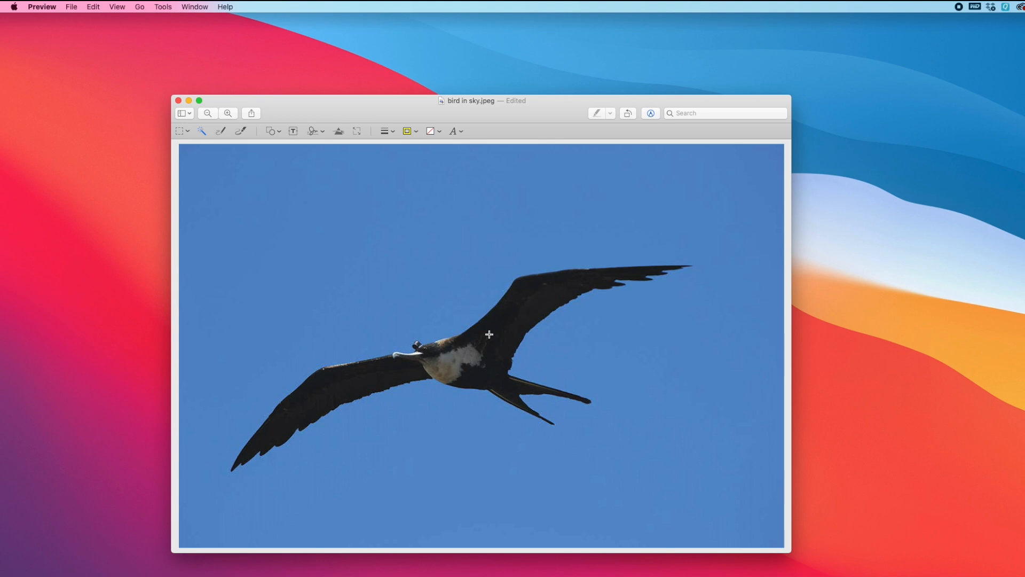
mouse_move(273, 210)
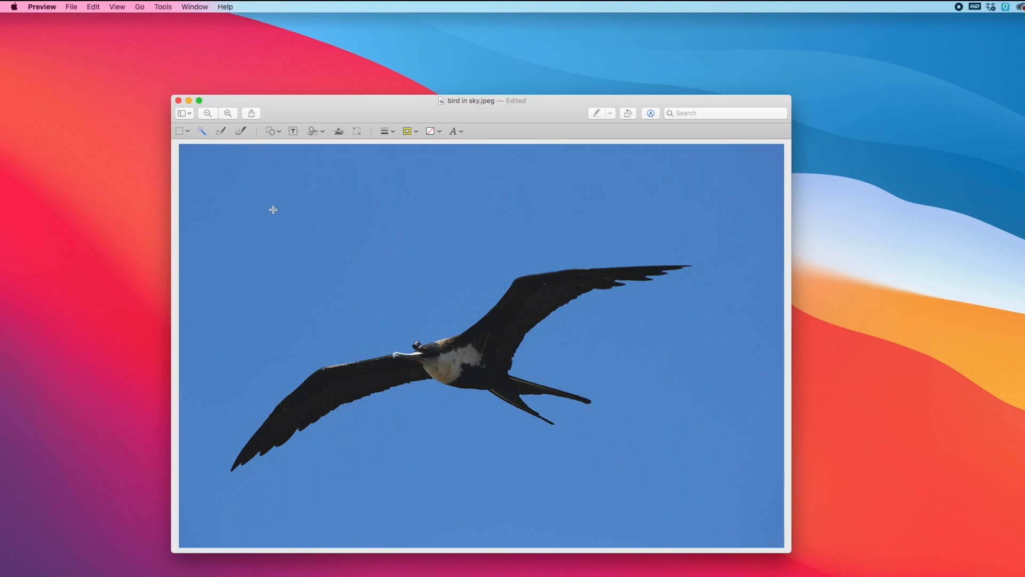
Step: Reselect the sky with Instant Alpha and invert the selection to pick the bird
left_click(270, 200)
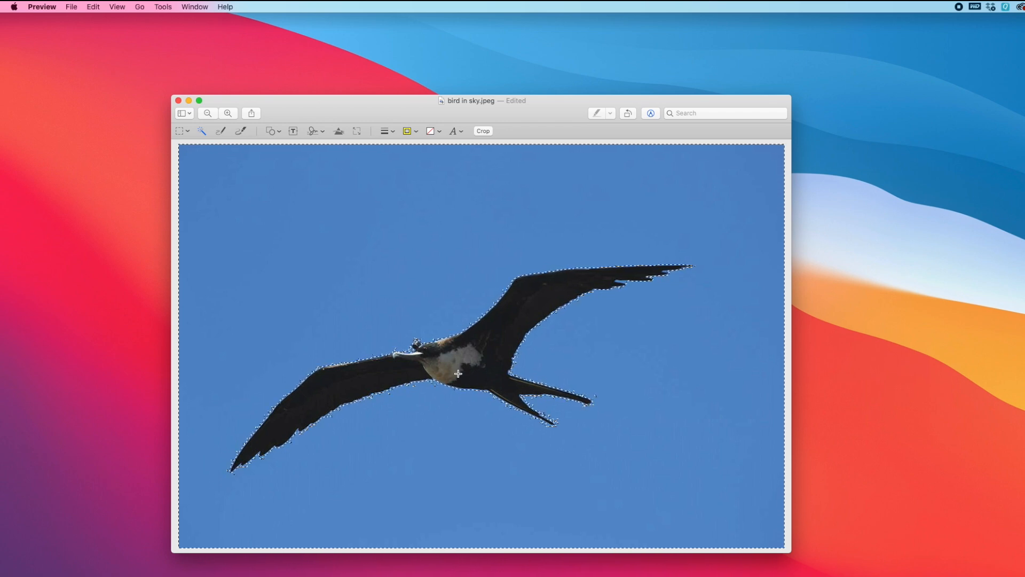
left_click(207, 113)
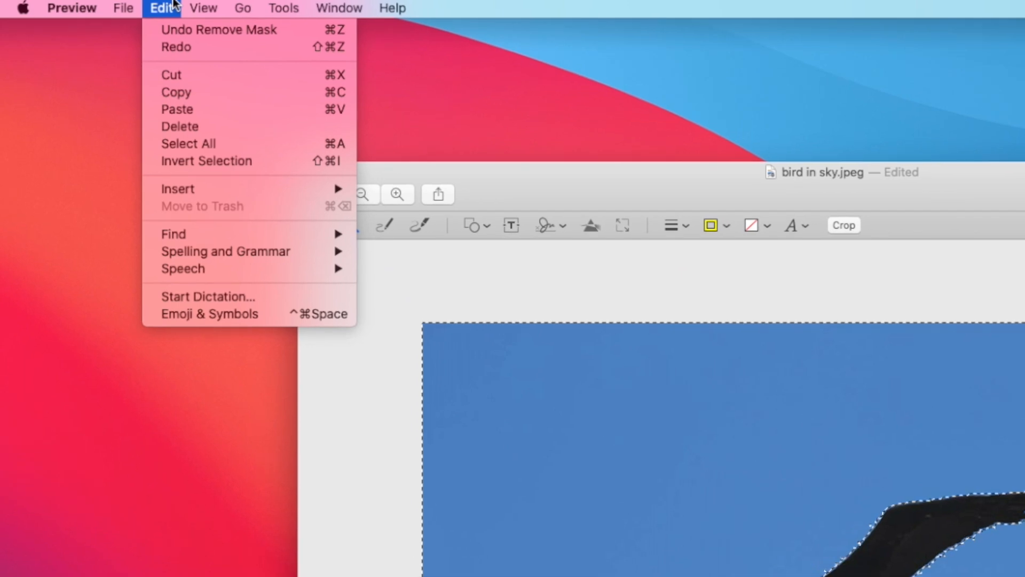
mouse_move(218, 161)
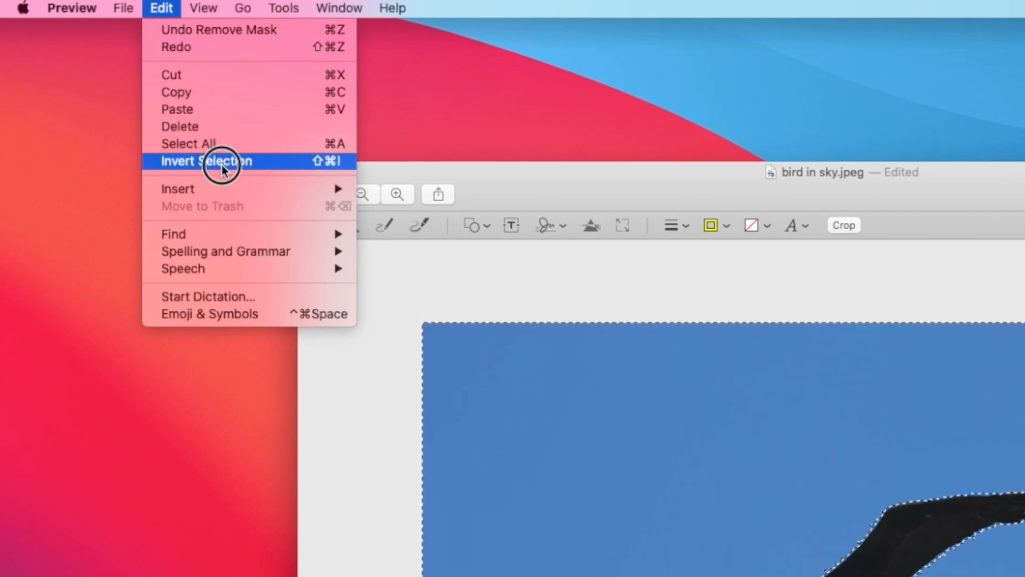
left_click(206, 161)
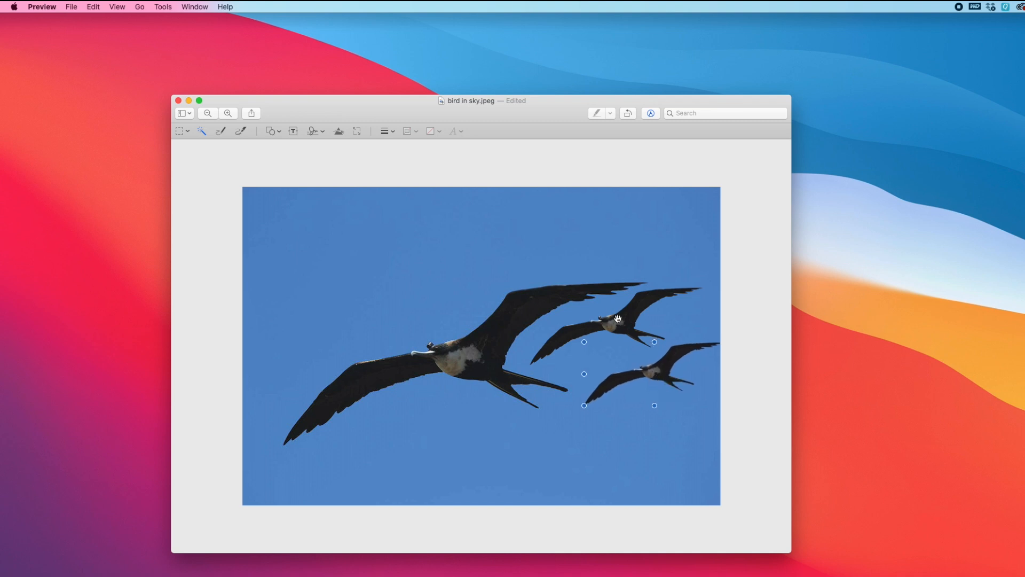
Step: Show the Inspector's annotation list, select the small bird copies and delete one
left_click(163, 7)
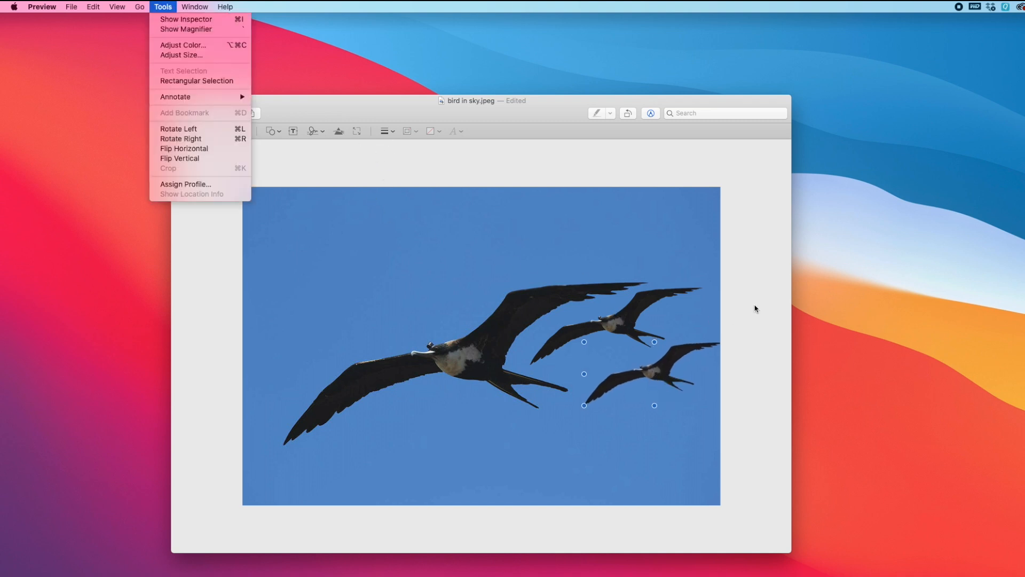
left_click(598, 273)
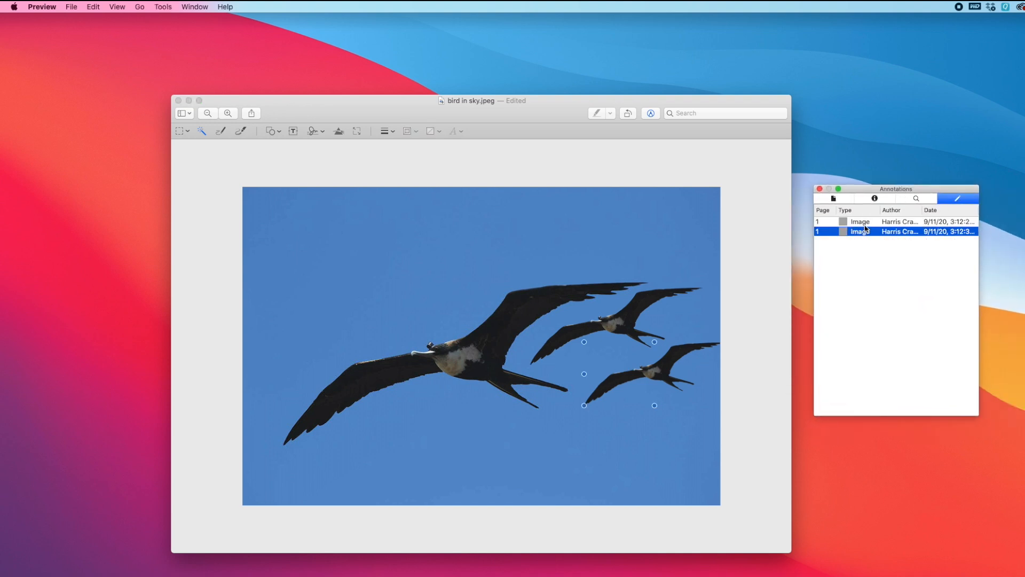
left_click(860, 221)
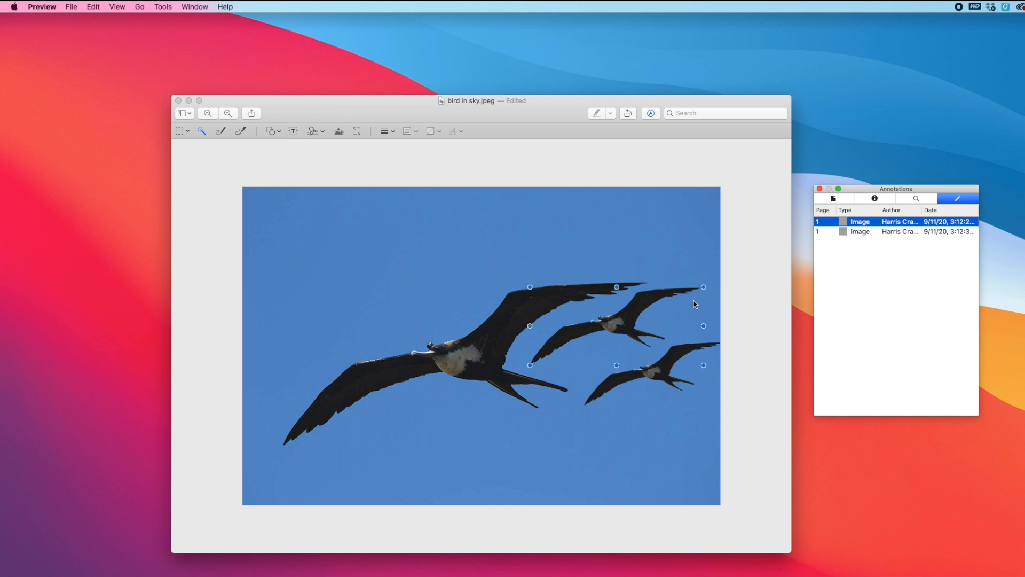
left_click(859, 232)
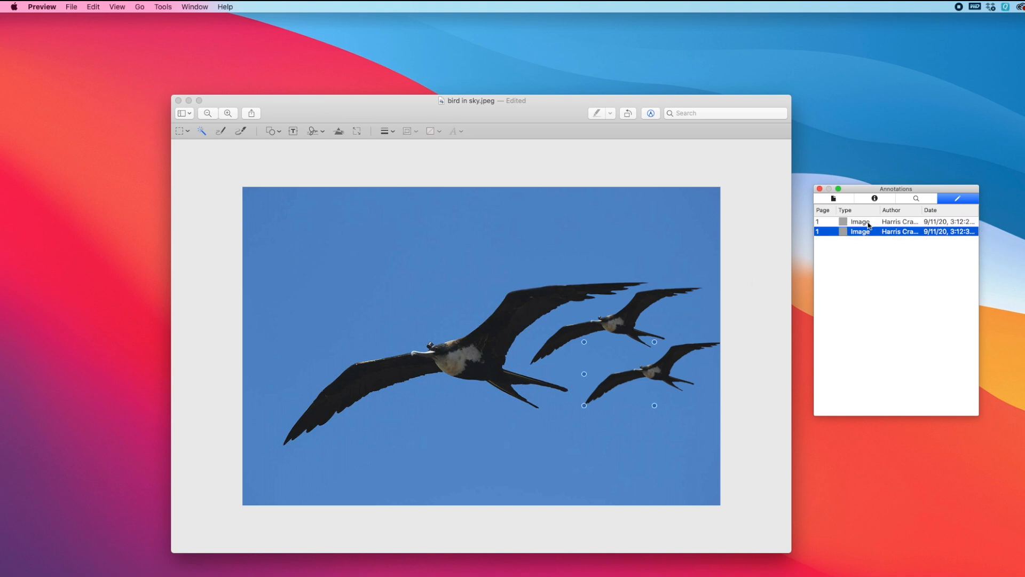
key("Delete")
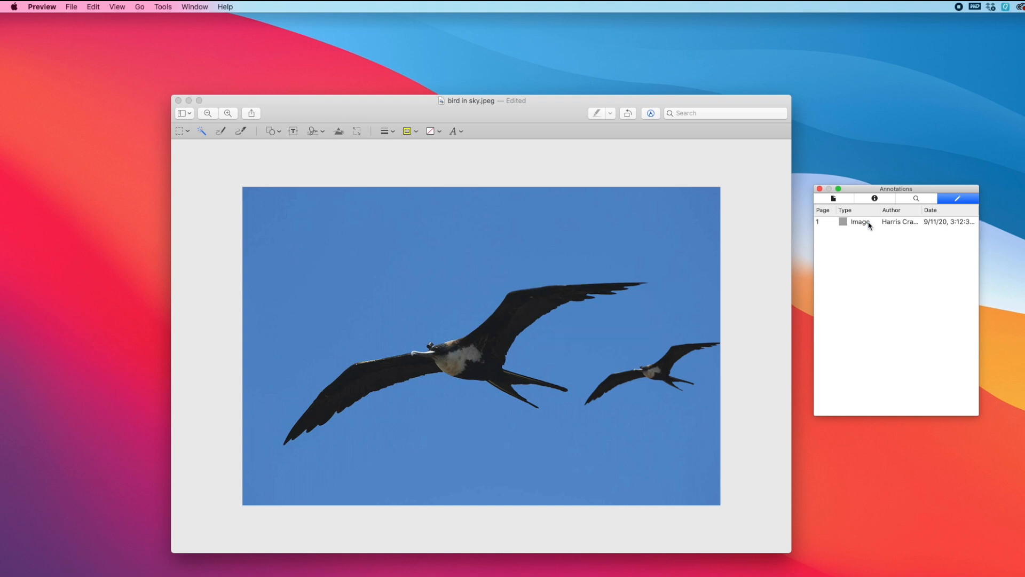
mouse_move(873, 185)
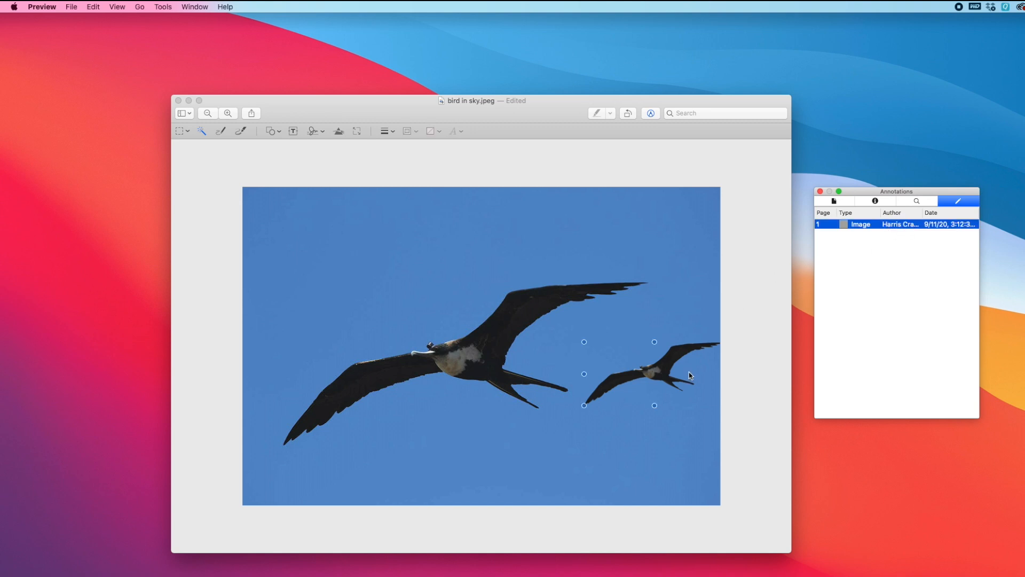
mouse_move(675, 364)
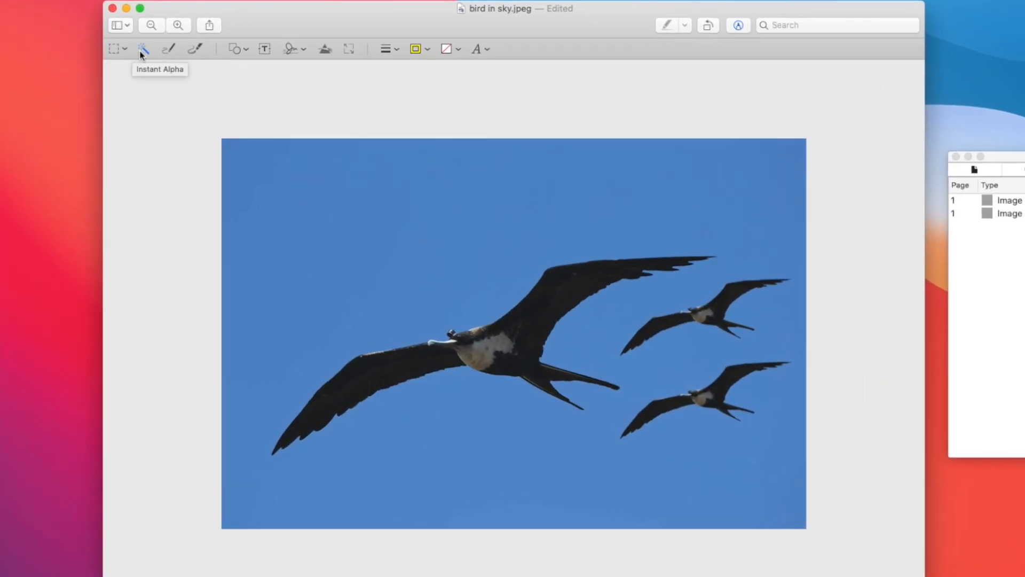
mouse_move(120, 49)
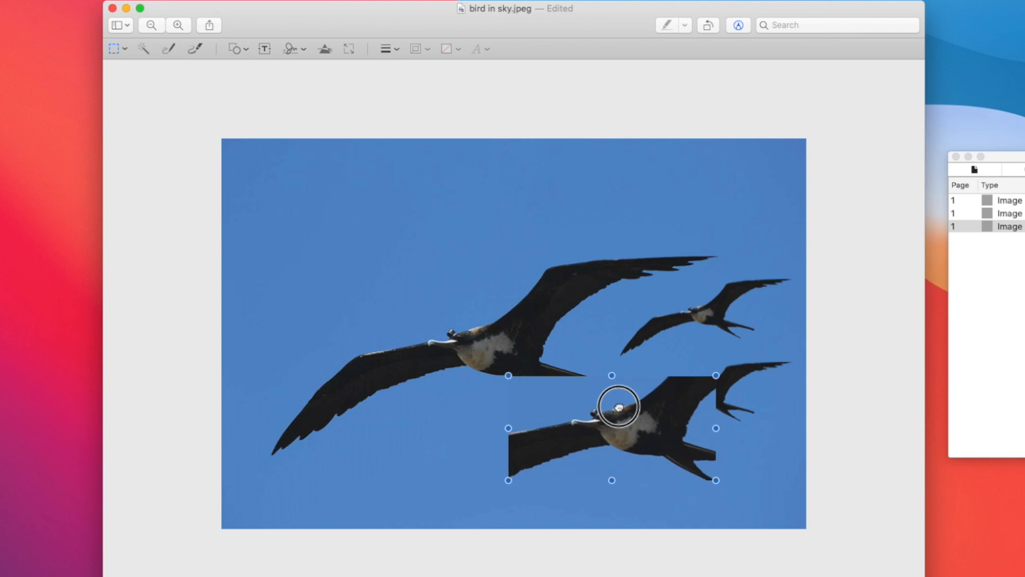
Step: Delete the pasted rectangular photo chunk and bring up the selection shapes dropdown
key("Delete")
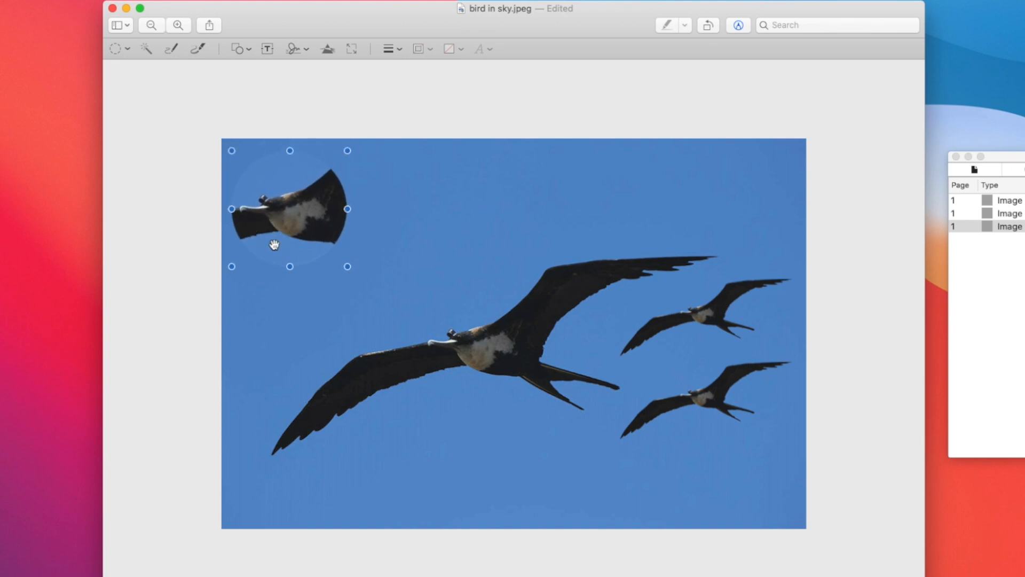
left_click(118, 49)
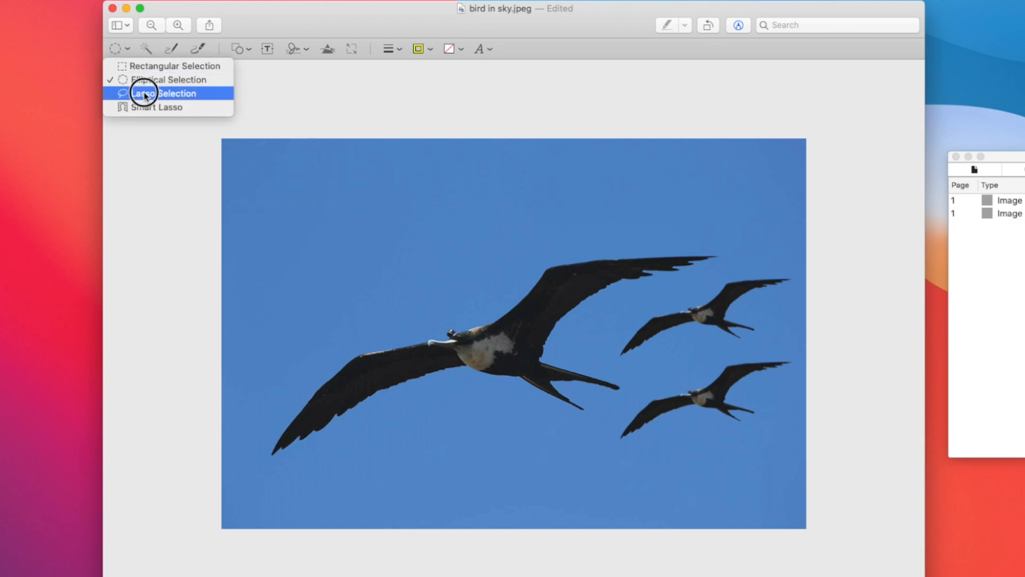
Step: Switch to Lasso Selection to cut a freehand piece, then reopen the selection shapes
left_click(163, 92)
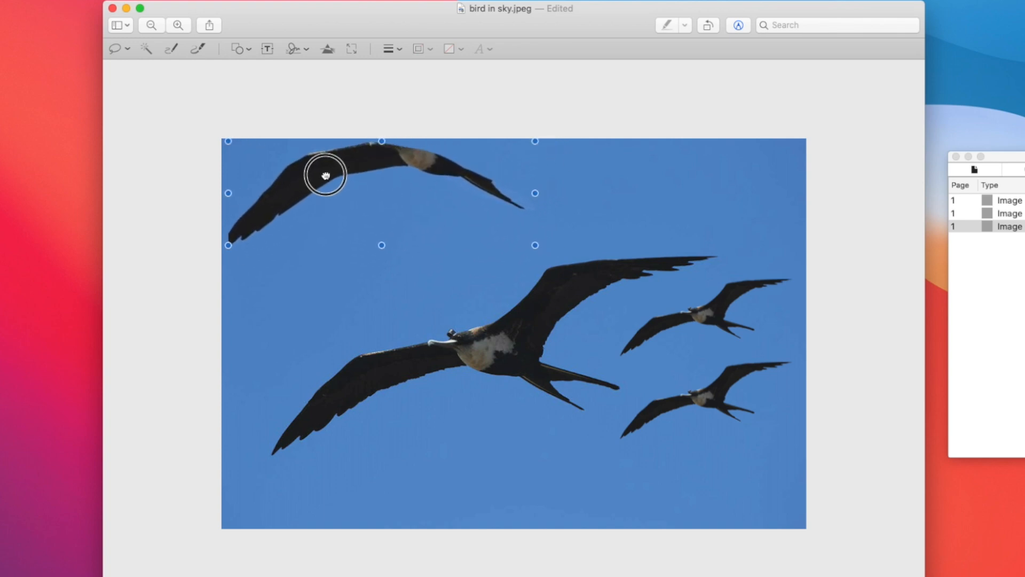
left_click(116, 47)
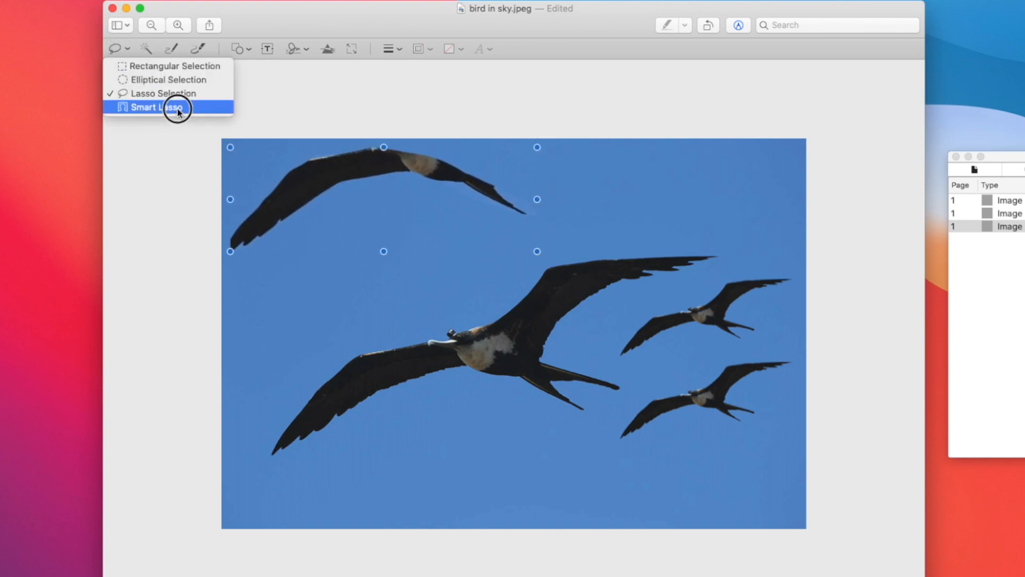
Step: Switch to the edge-snapping Smart Lasso selection tool
left_click(151, 107)
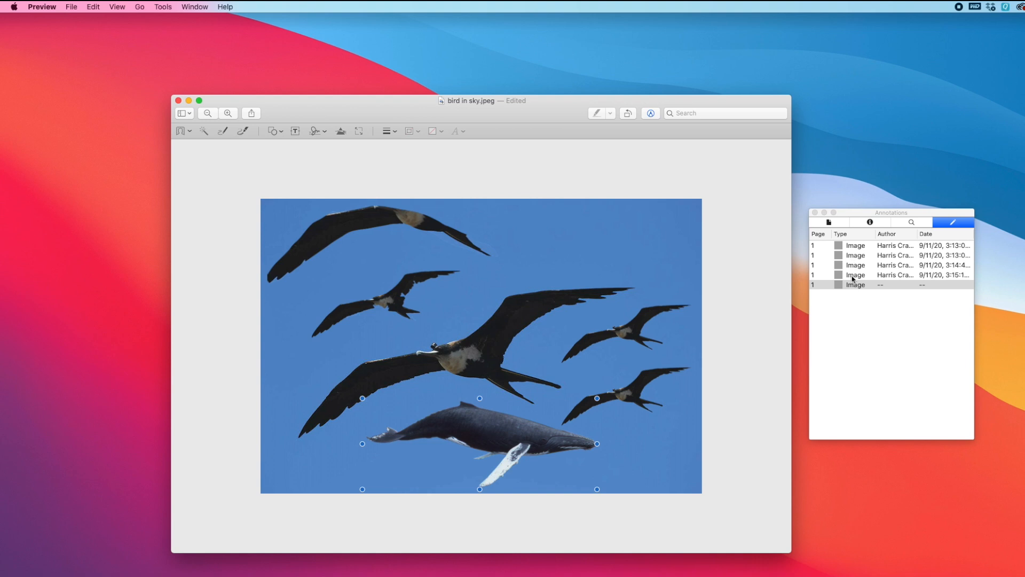
left_click(162, 6)
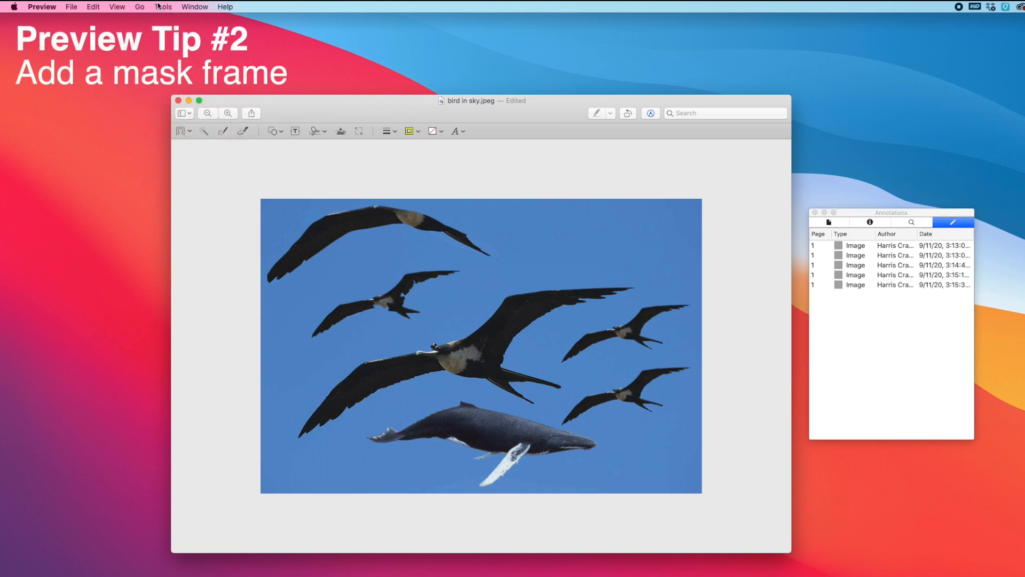
left_click(163, 6)
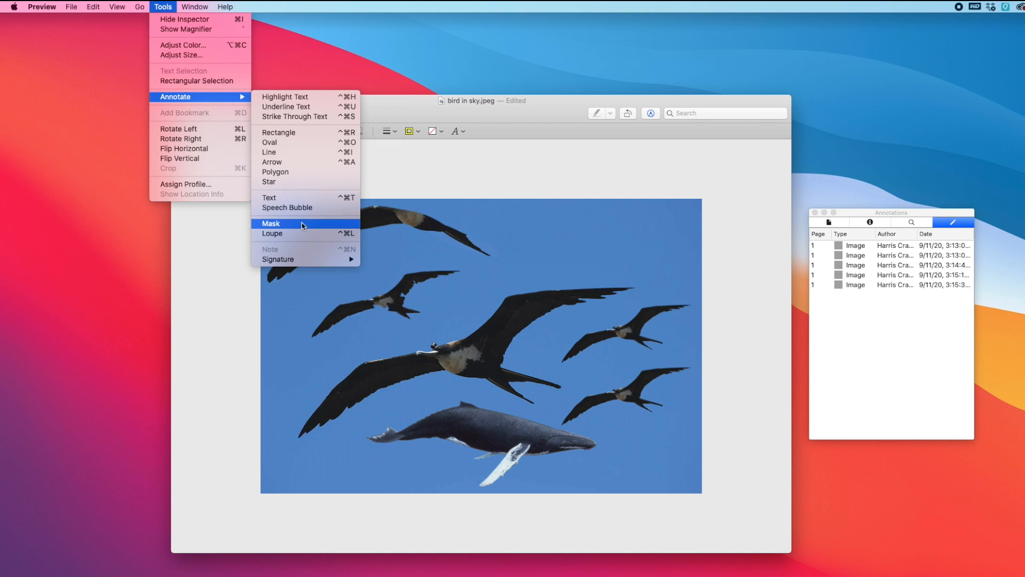
left_click(271, 223)
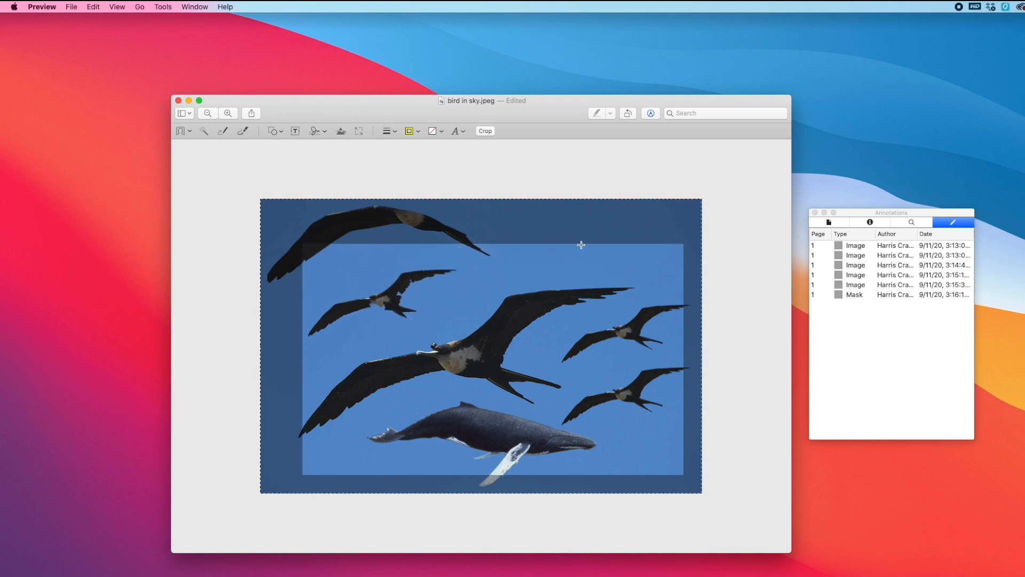
left_click(854, 295)
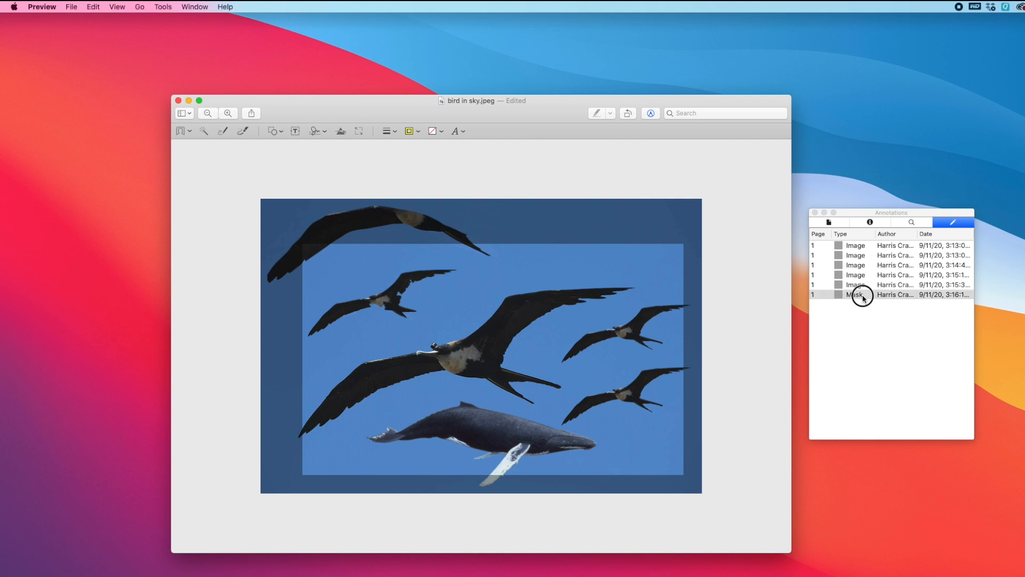
left_click(855, 294)
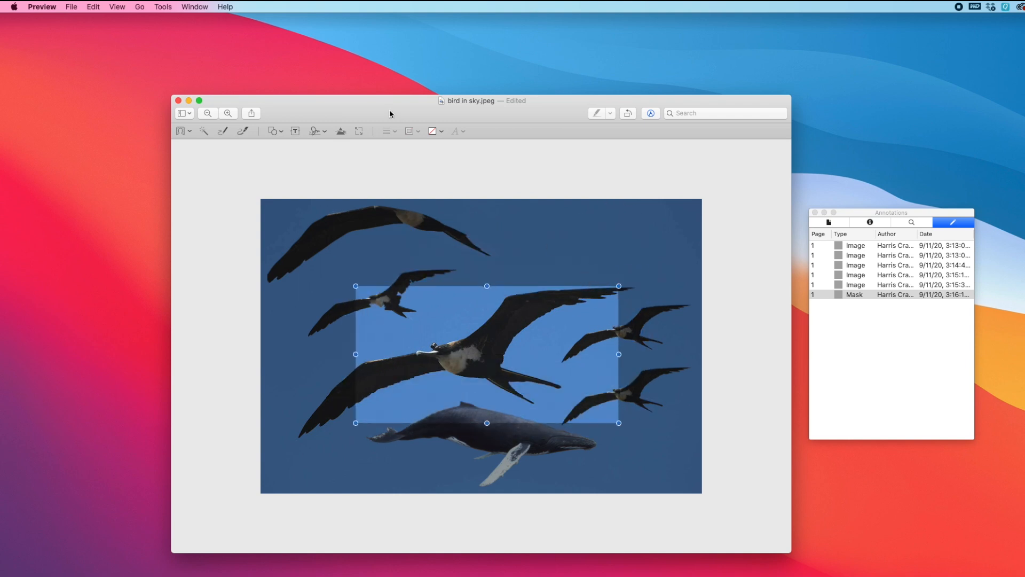
left_click(432, 131)
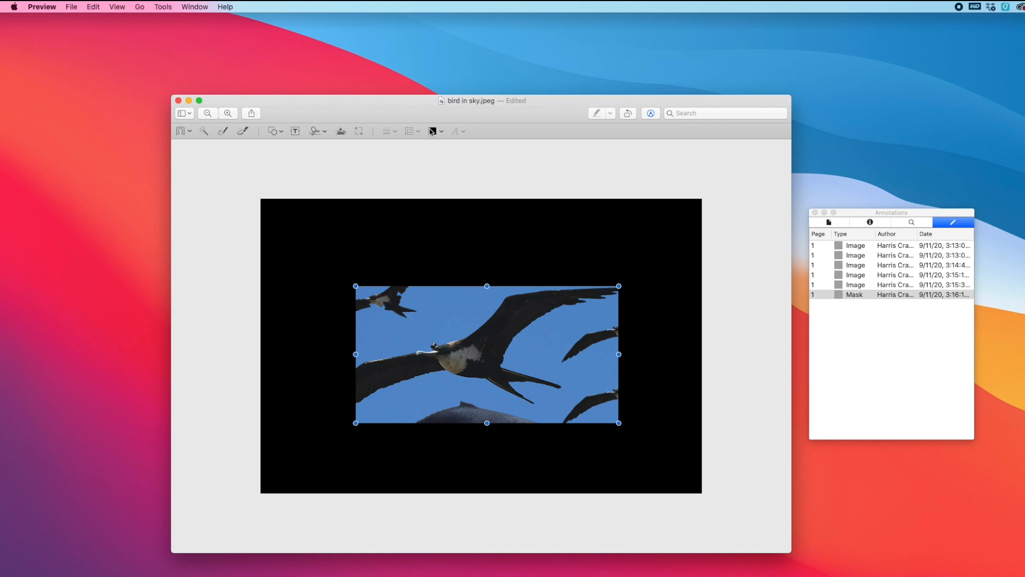
left_click(432, 131)
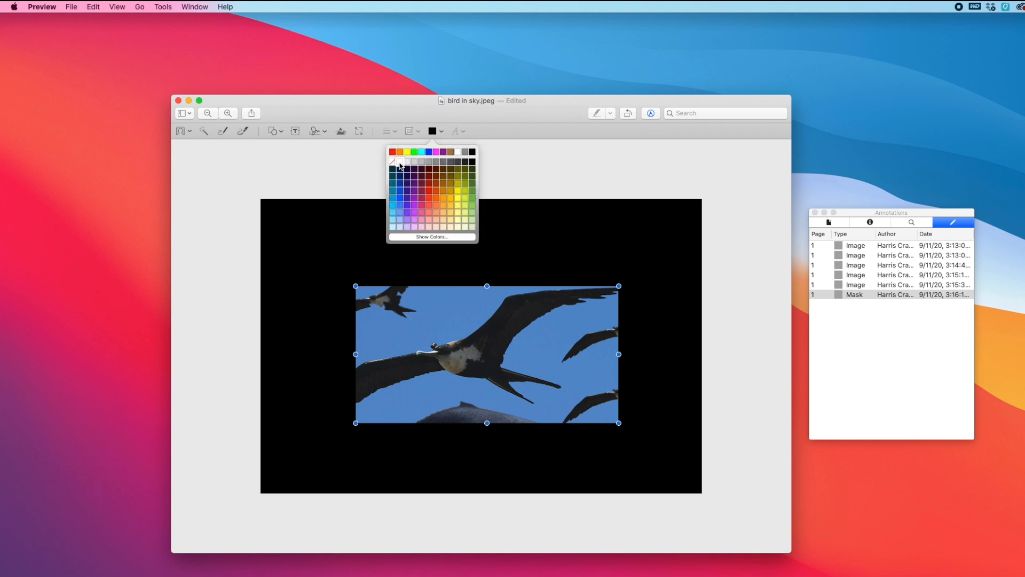
left_click(406, 160)
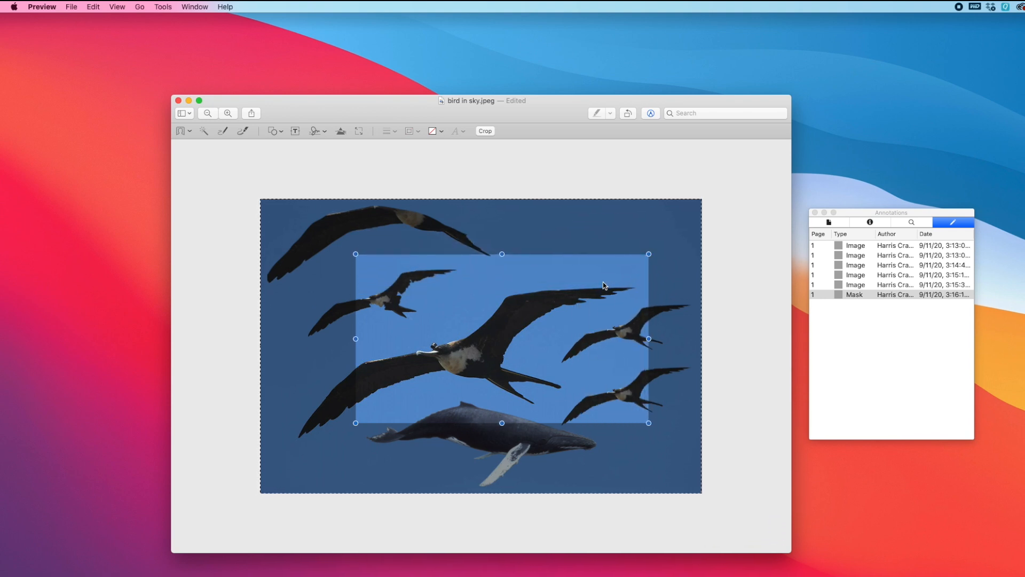
mouse_move(511, 331)
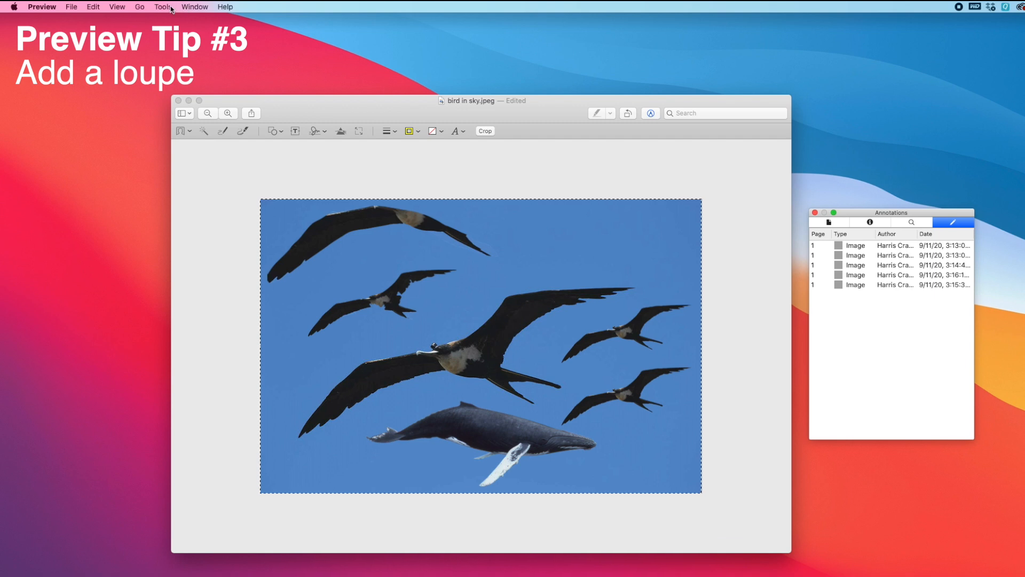
Step: Add two loupe magnifiers, one from Tools > Annotate and one from Shapes
left_click(163, 6)
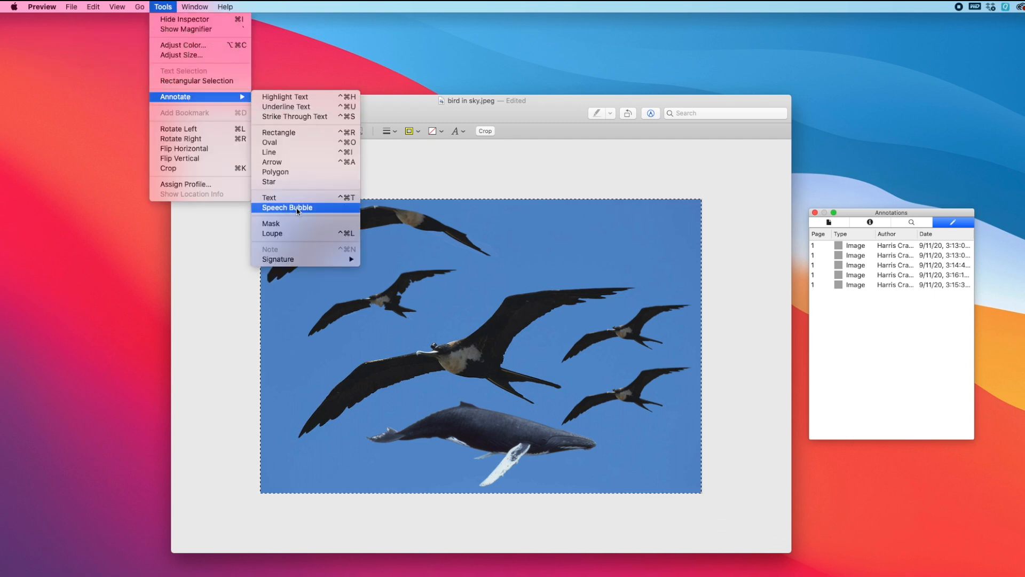
left_click(272, 233)
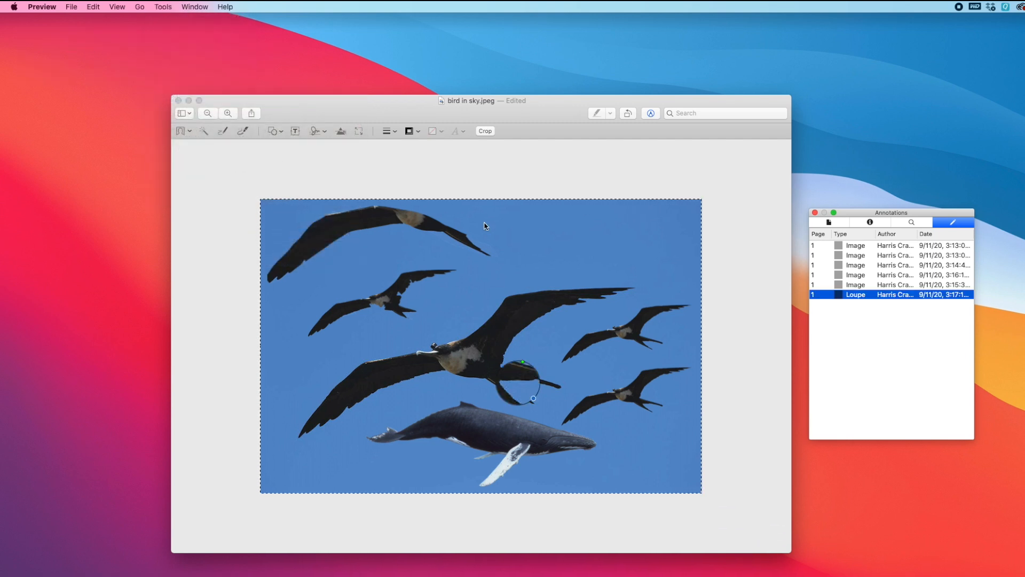
left_click(273, 131)
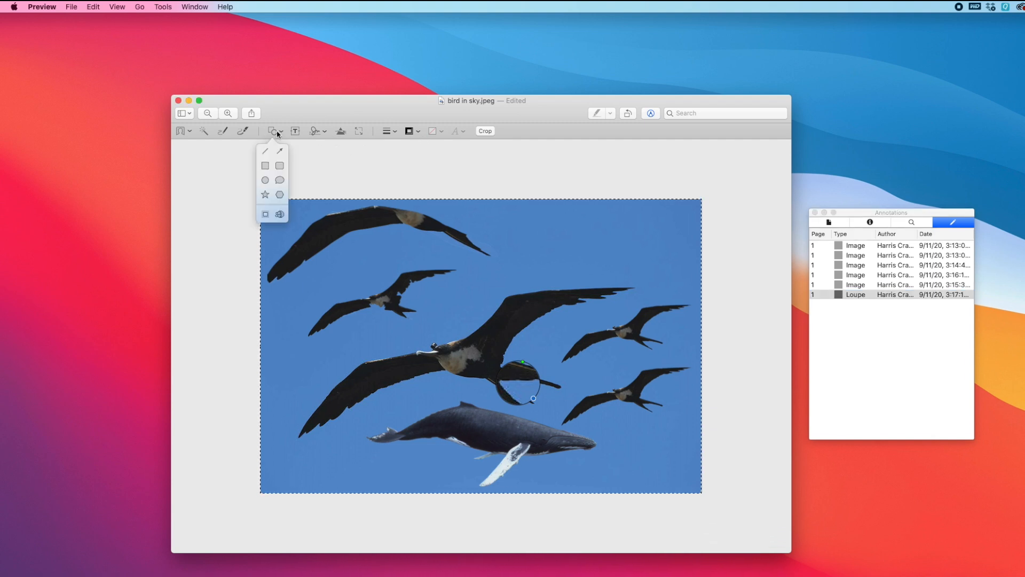
mouse_move(282, 215)
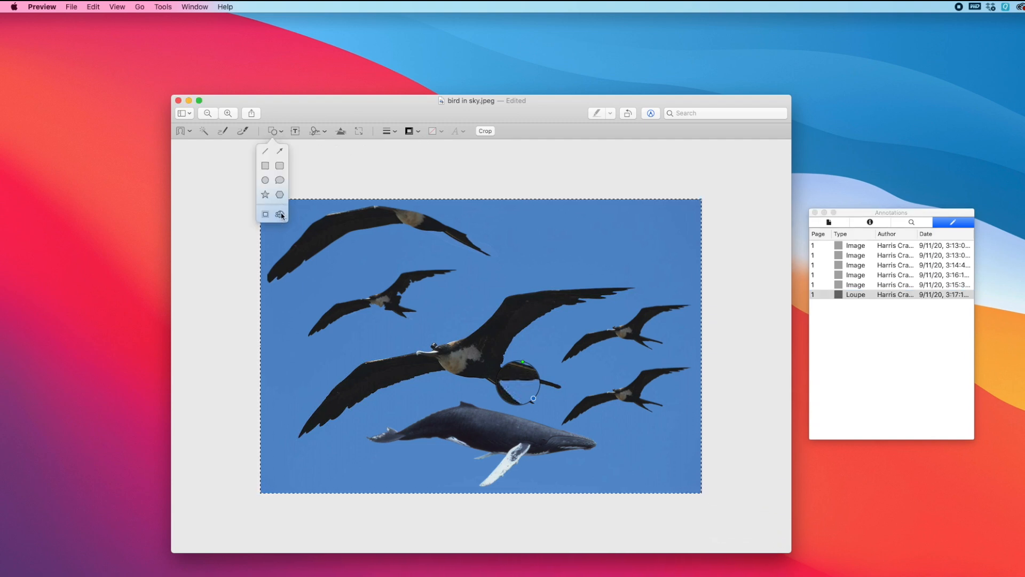
left_click(280, 214)
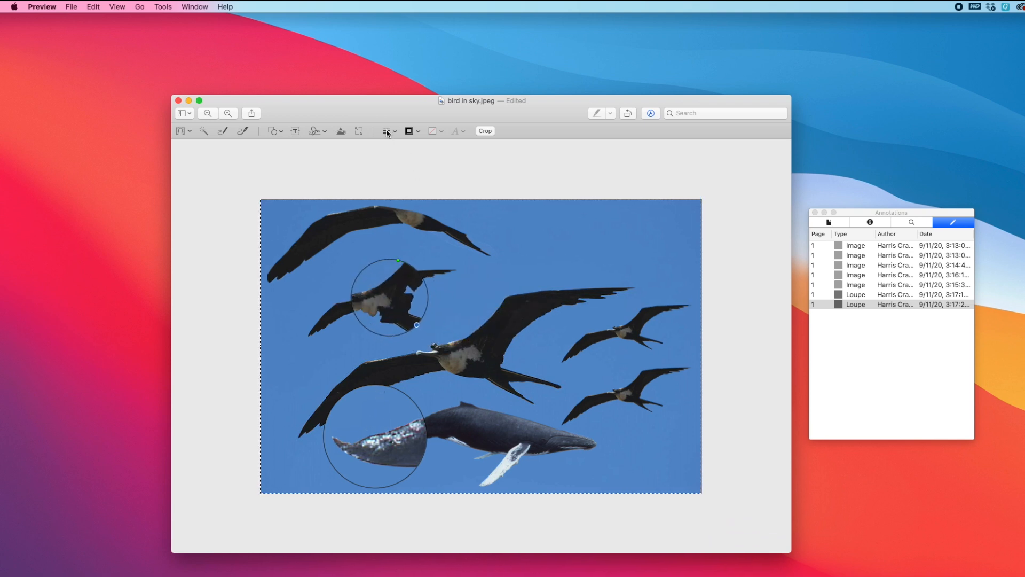
Step: Apply a dashed outline style to the second loupe
left_click(387, 131)
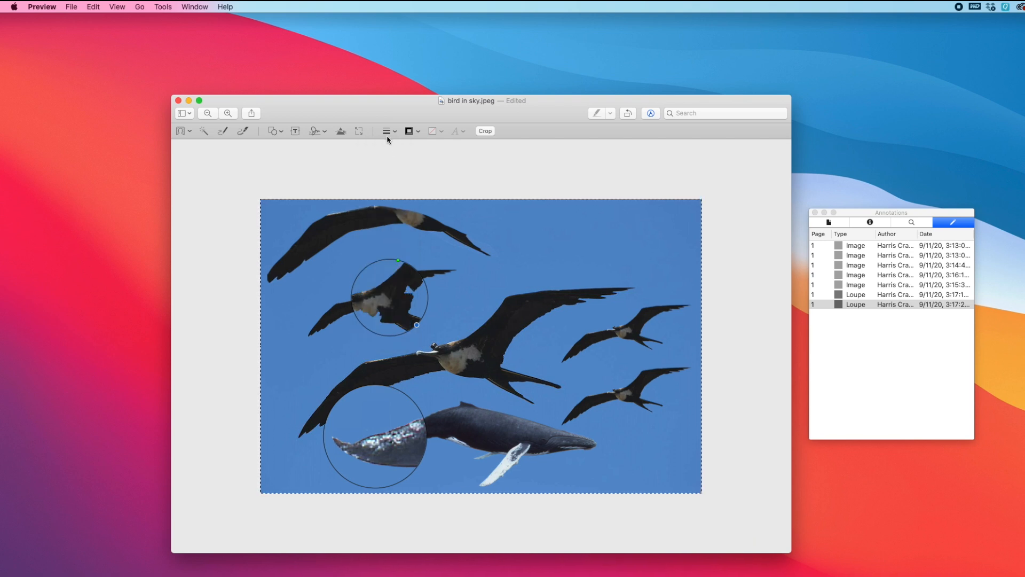
left_click(385, 131)
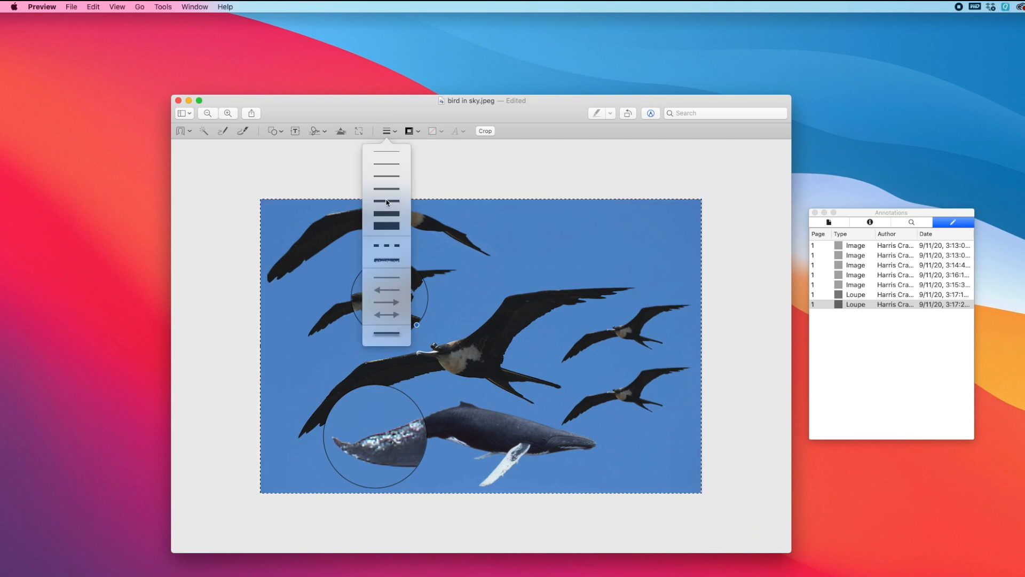
left_click(408, 131)
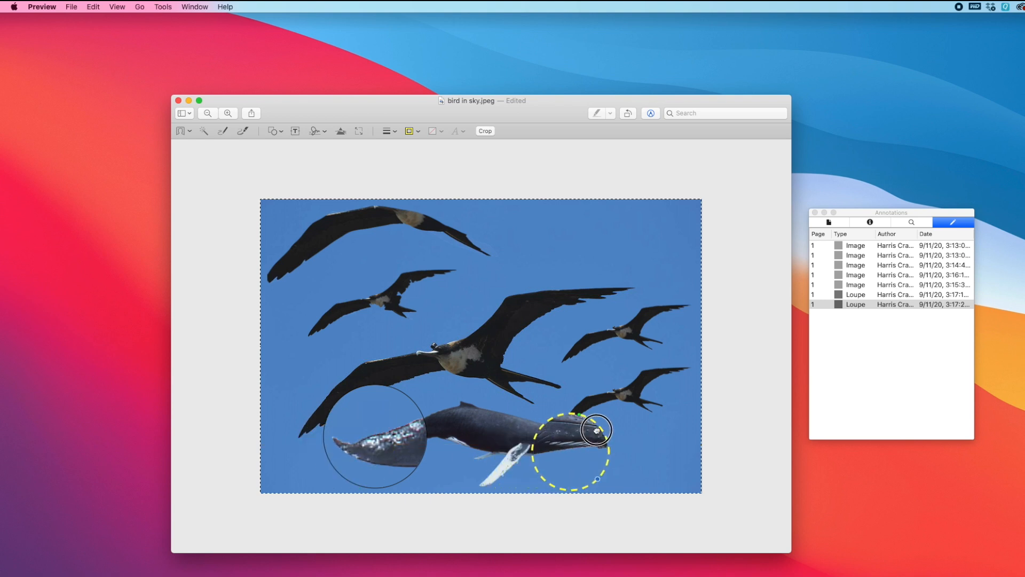
left_click(162, 6)
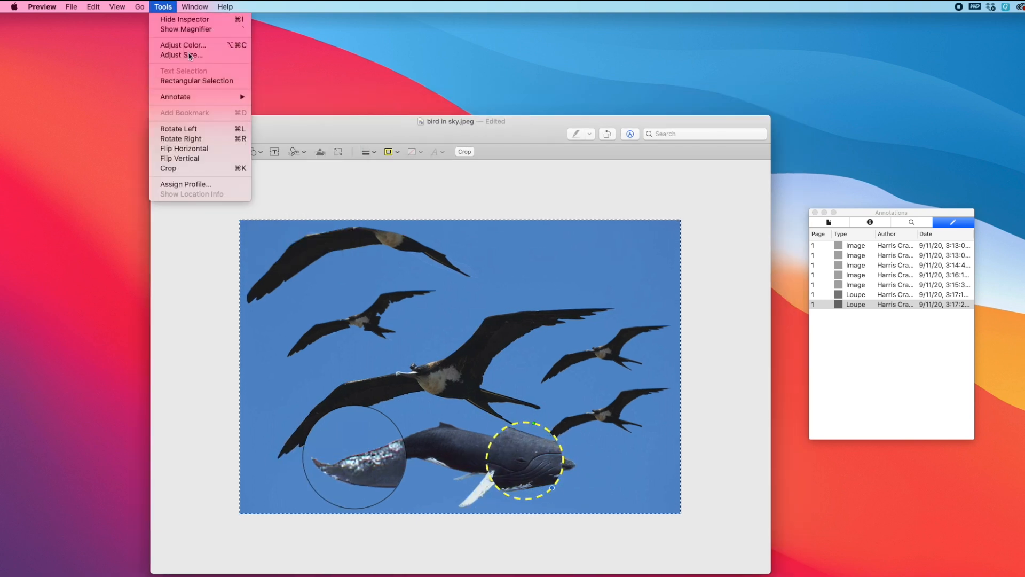
mouse_move(175, 96)
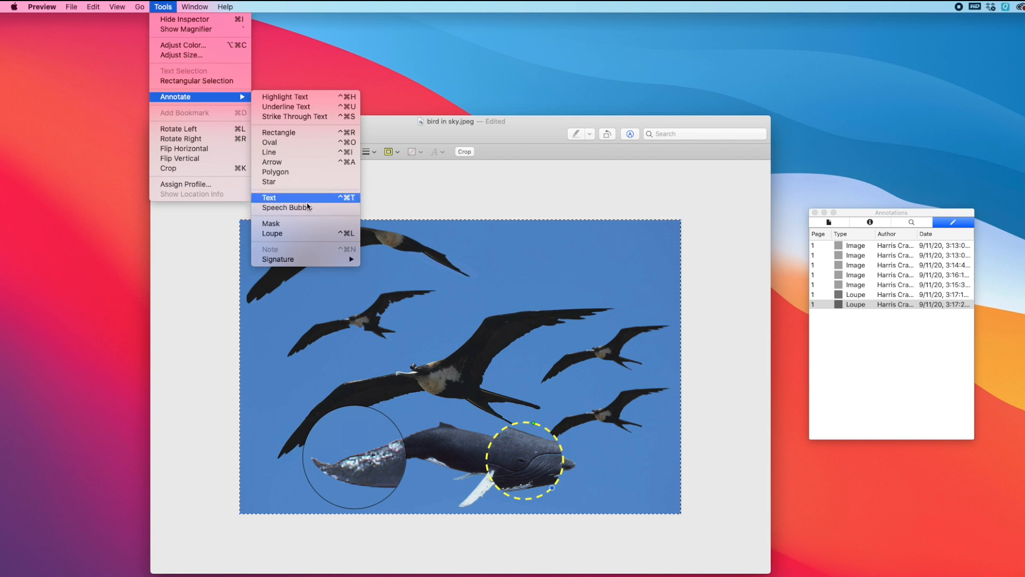
Step: Add a speech bubble, fill it with blue, and select its Help! text
left_click(286, 207)
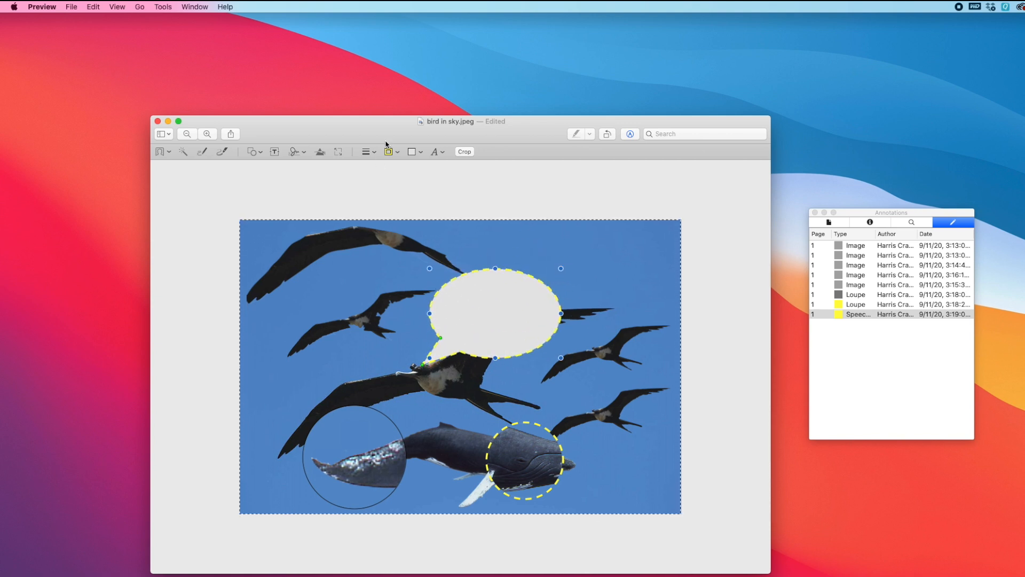
left_click(411, 152)
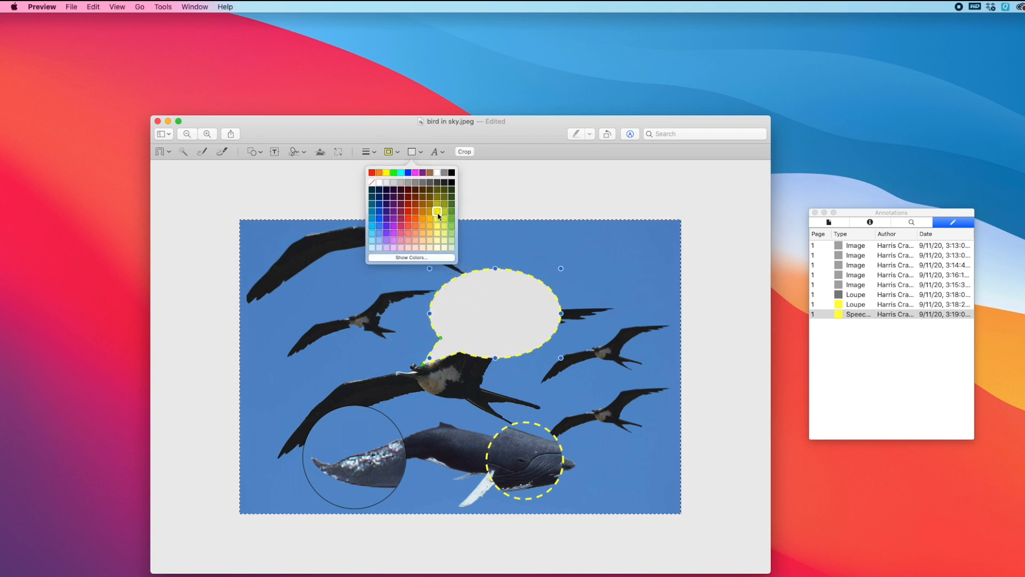
left_click(383, 173)
type("Help!")
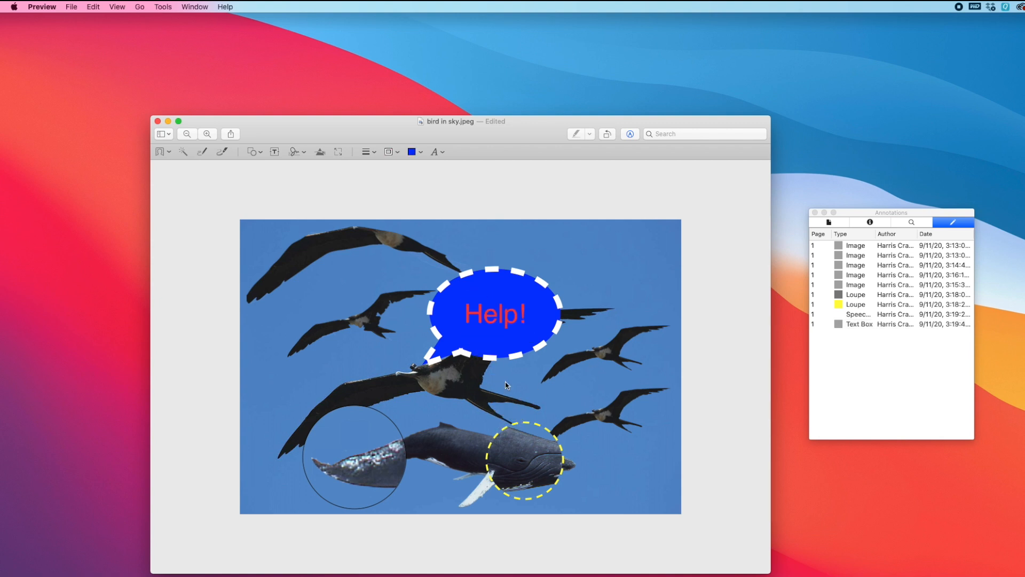
left_click(507, 314)
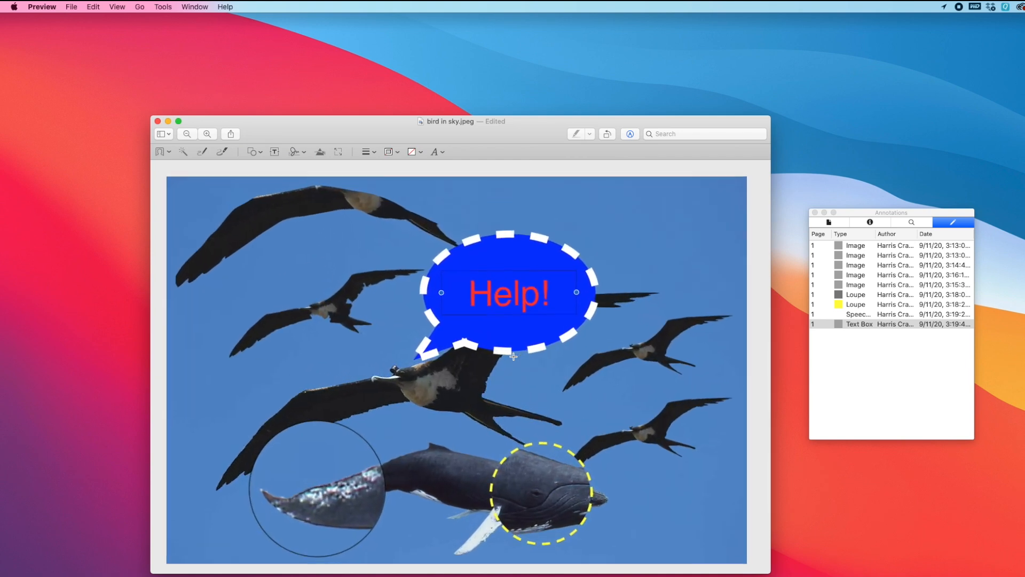
Step: Zoom out to see the flock, whale, loupes and Help! bubble together
left_click(187, 134)
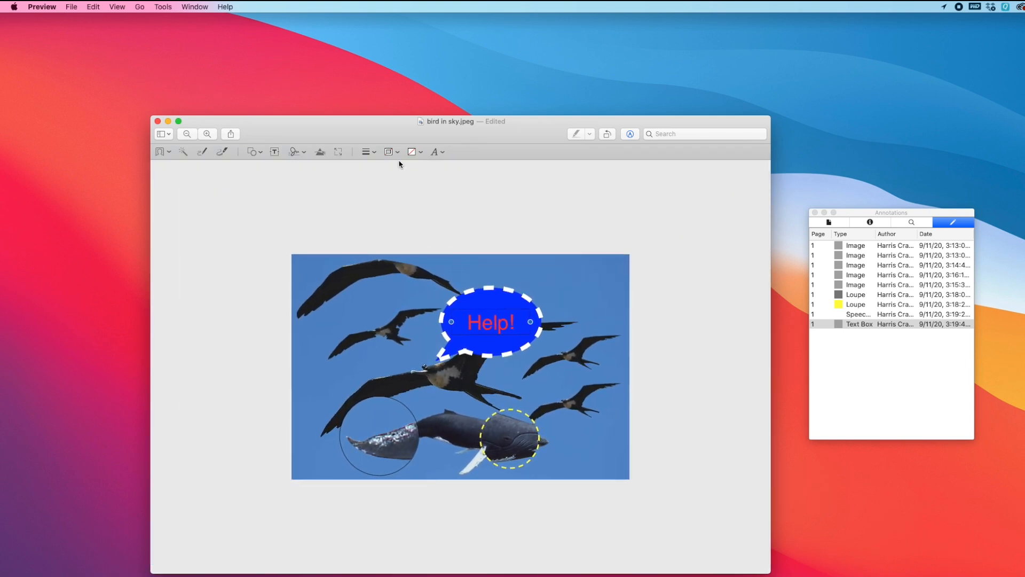
mouse_move(493, 341)
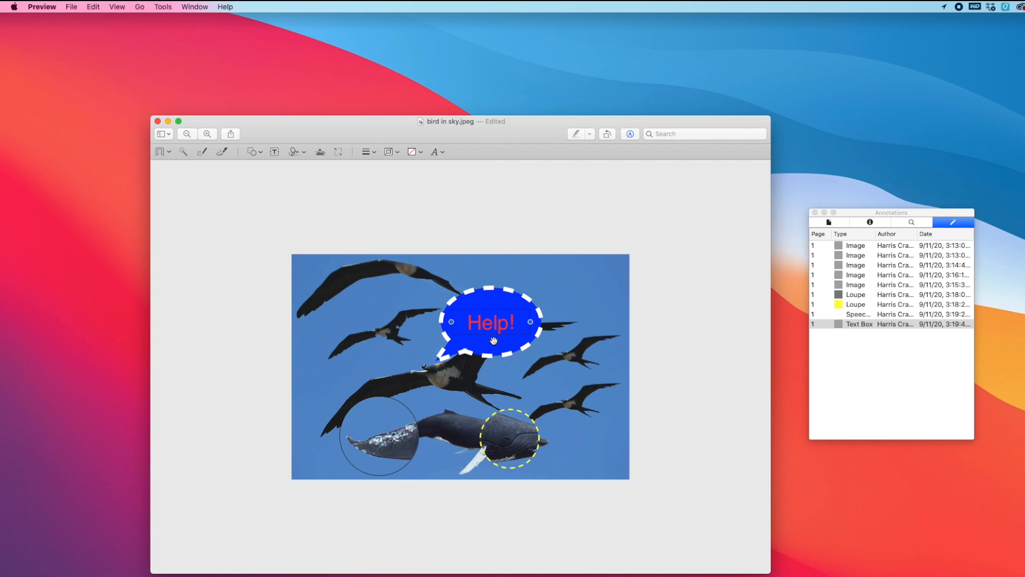